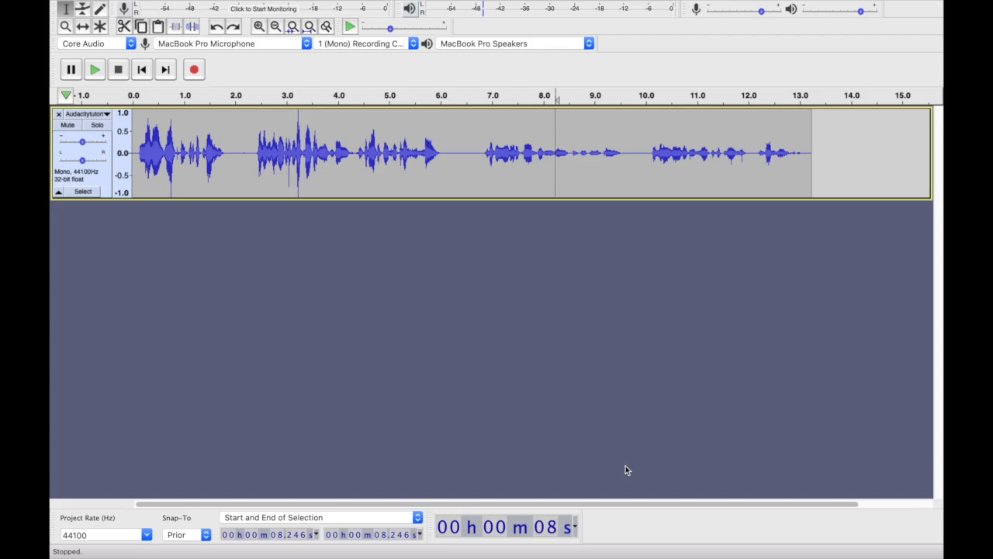
{"action": "mouse_move", "coordinate": [600, 438]}
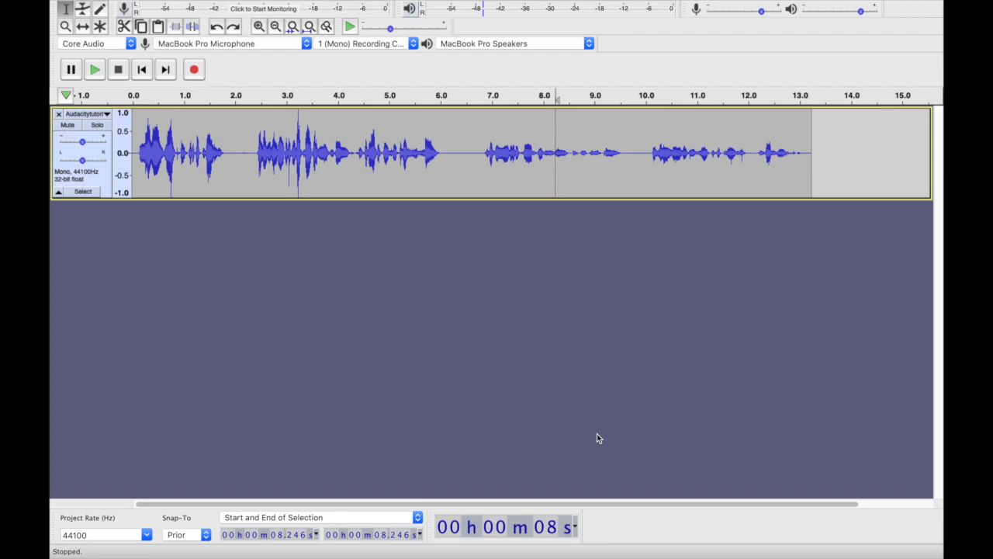
{"action": "mouse_move", "coordinate": [578, 406]}
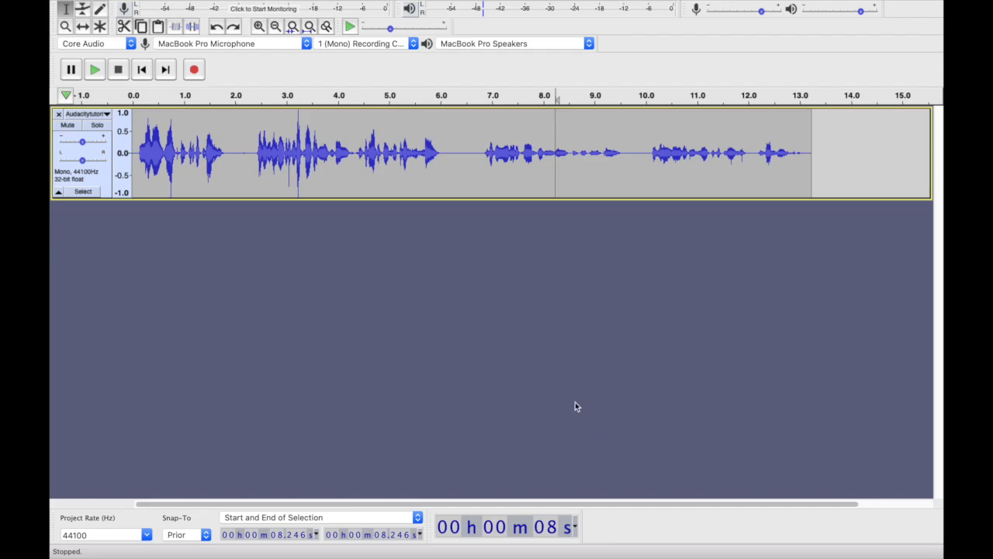
{"action": "mouse_move", "coordinate": [453, 159]}
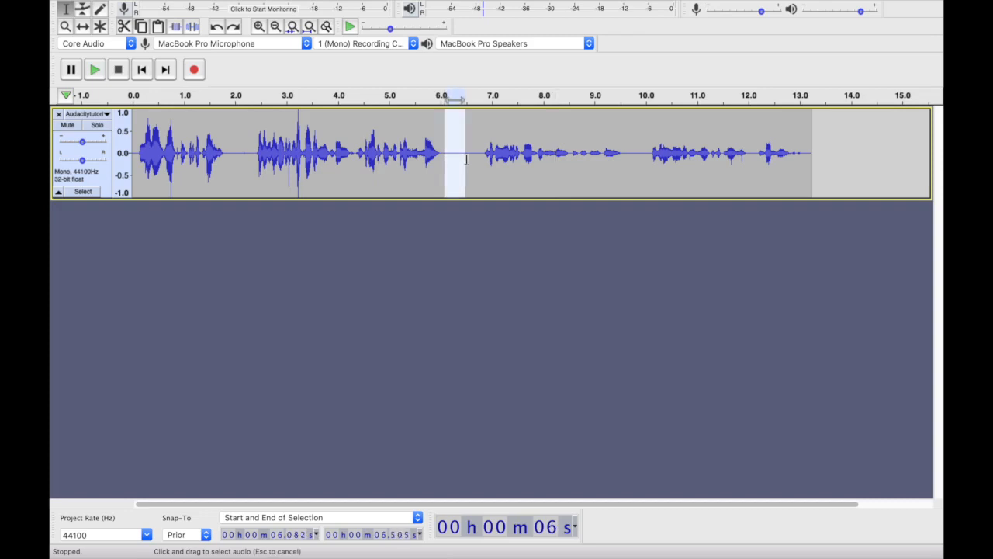
Step: Select the flat-line silence after the first speech section, roughly 6.08 s to 6.86 s
{"action": "left_click_drag", "start_coordinate": [442, 158], "coordinate": [482, 158]}
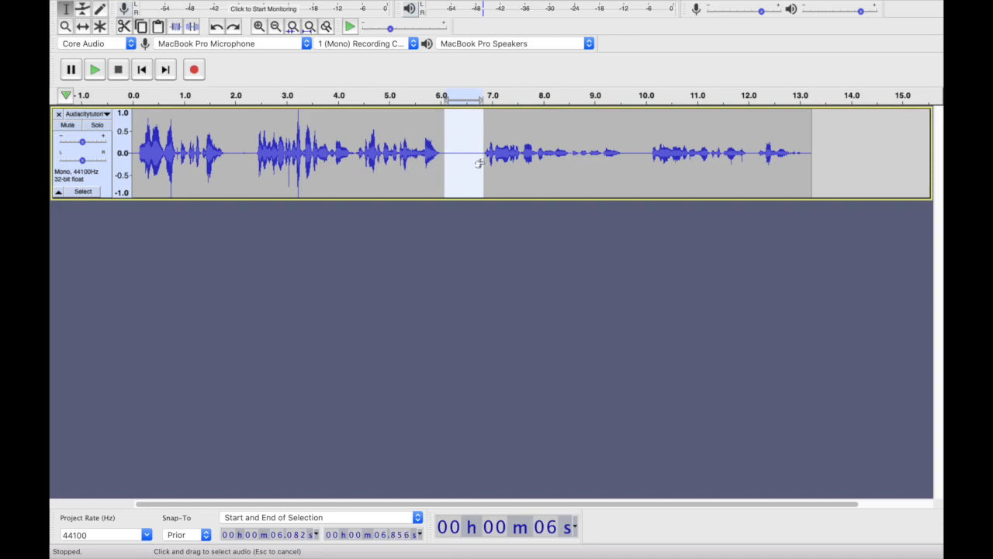
{"action": "mouse_move", "coordinate": [93, 68]}
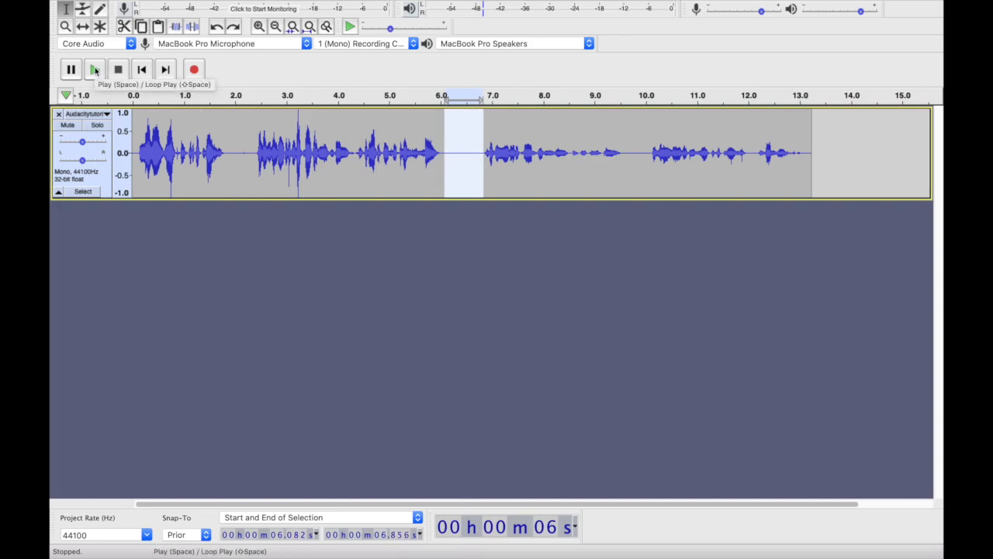
{"action": "left_click", "coordinate": [93, 69]}
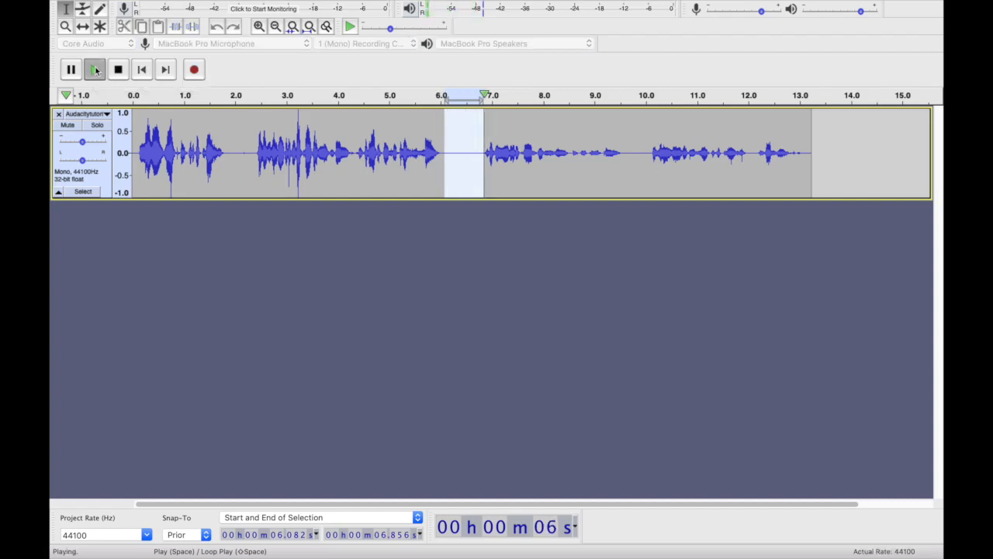
{"action": "left_click", "coordinate": [118, 68]}
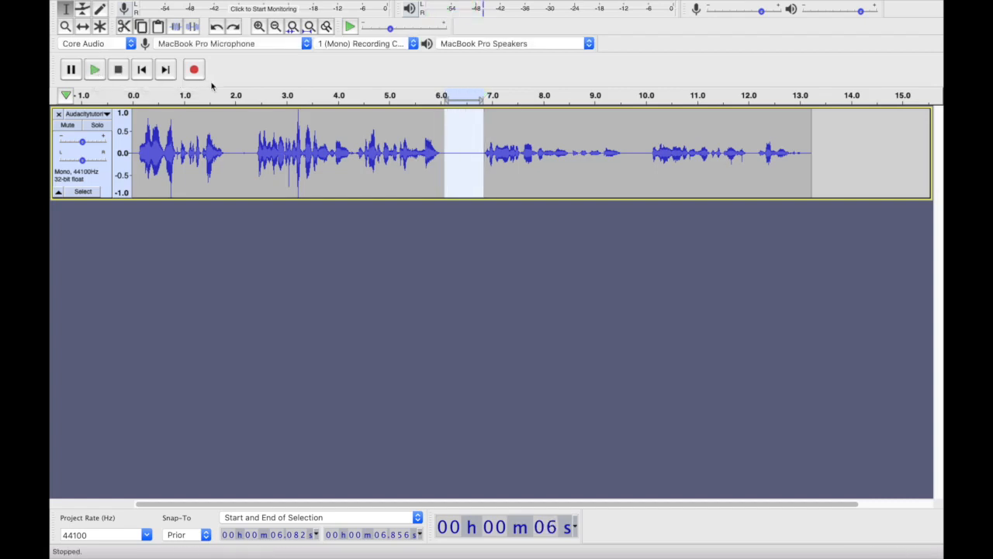